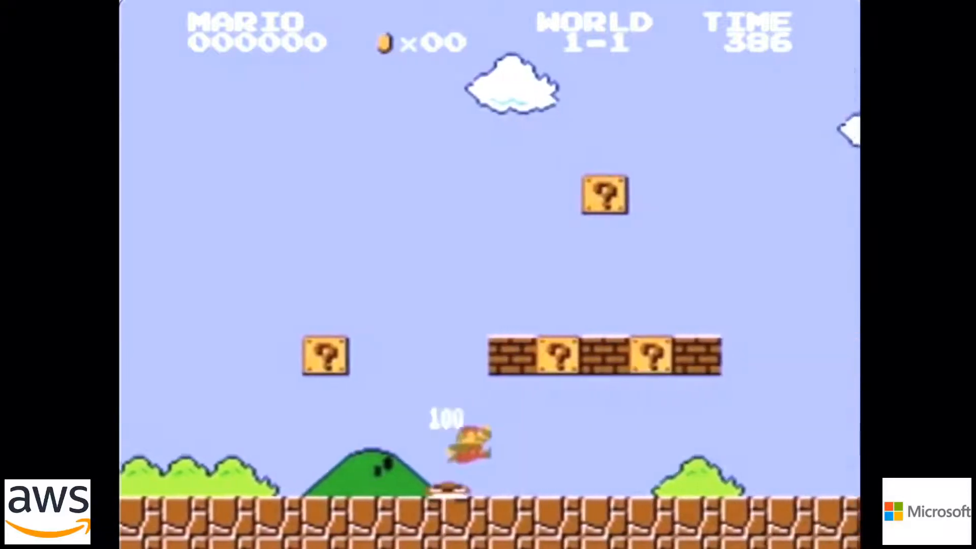
Advance through the remaining slides to the one showing the terminal at ~/Projects
key(right)
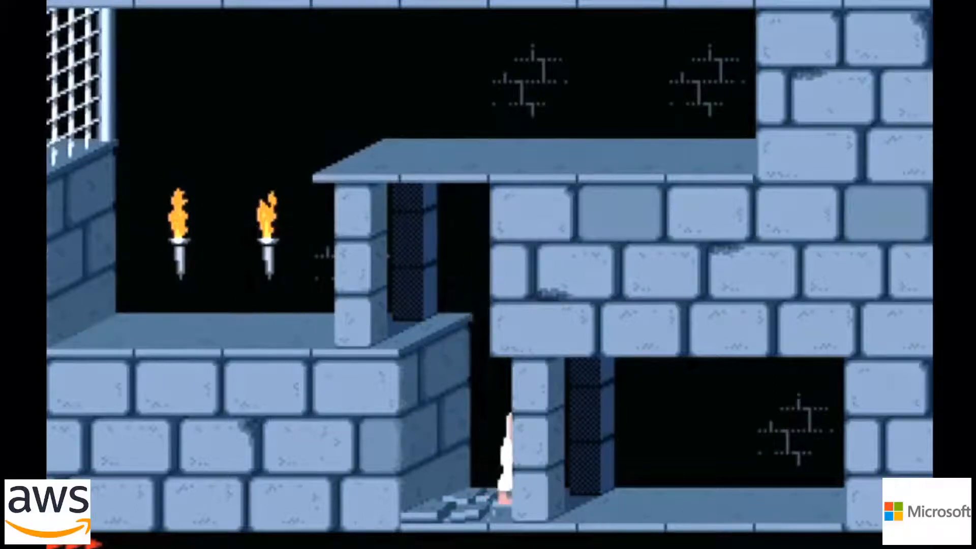
key(Right)
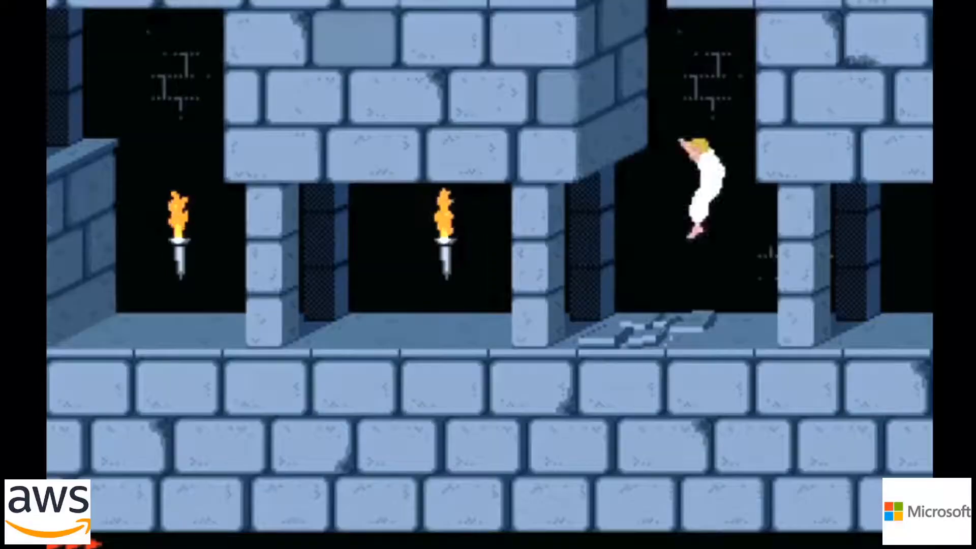
key(Down)
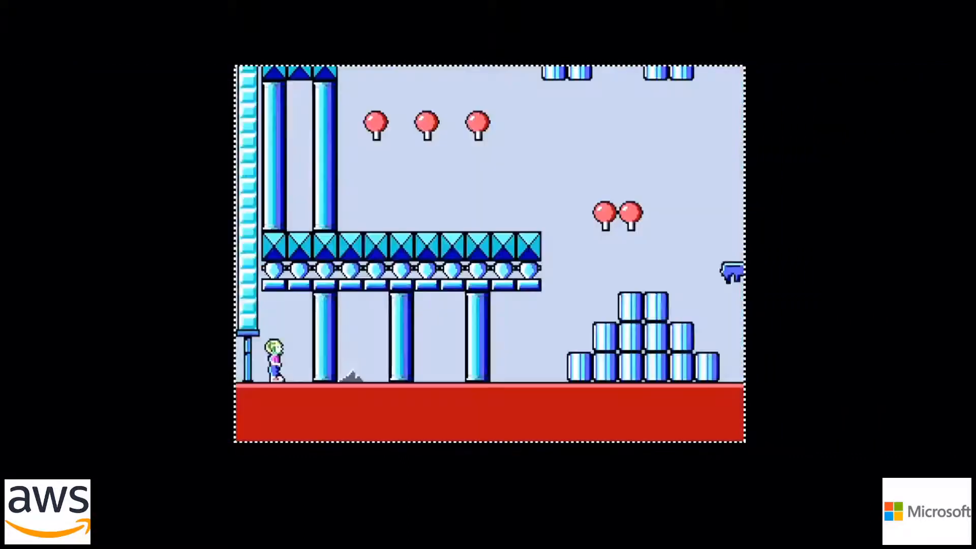
key(Right)
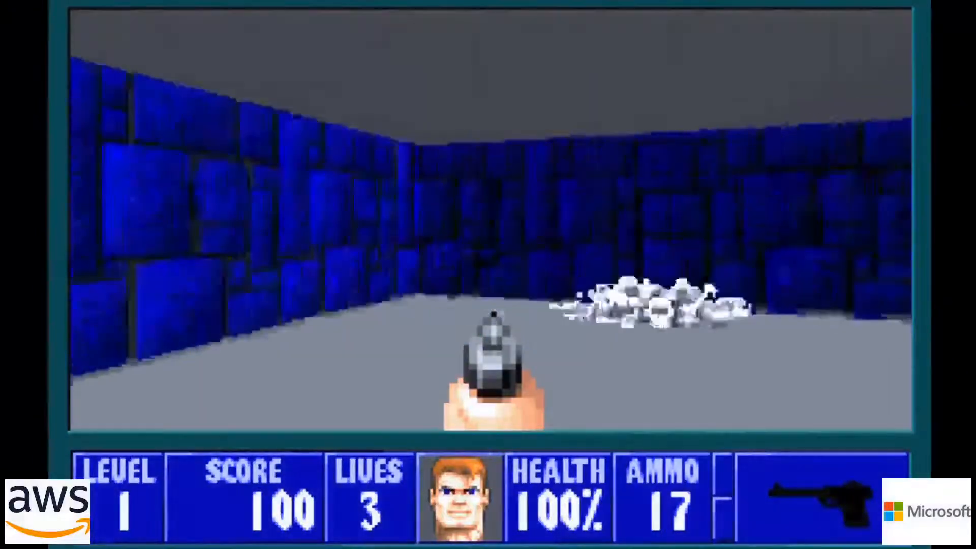
key(Right)
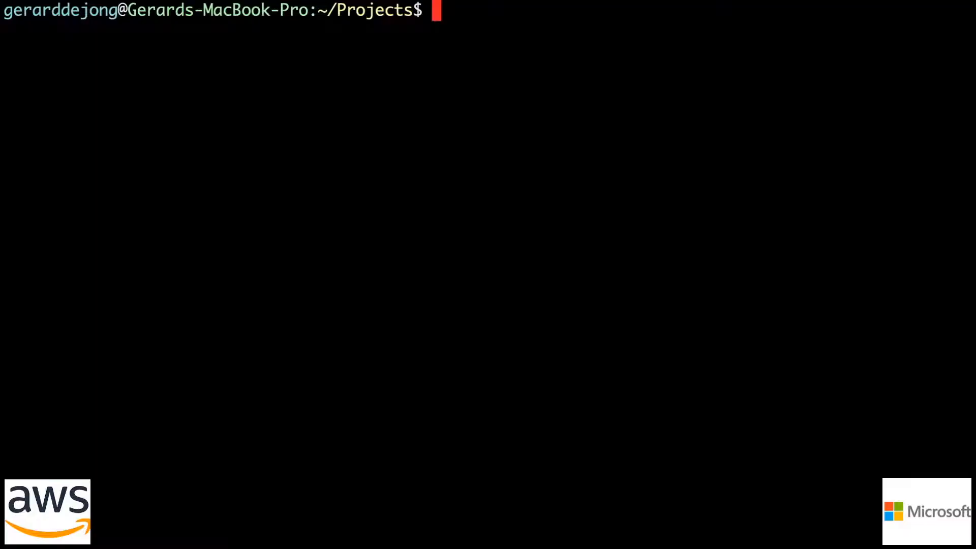
Begin a git clone command to fetch the DOOM source into the Projects folder
text(git clo)
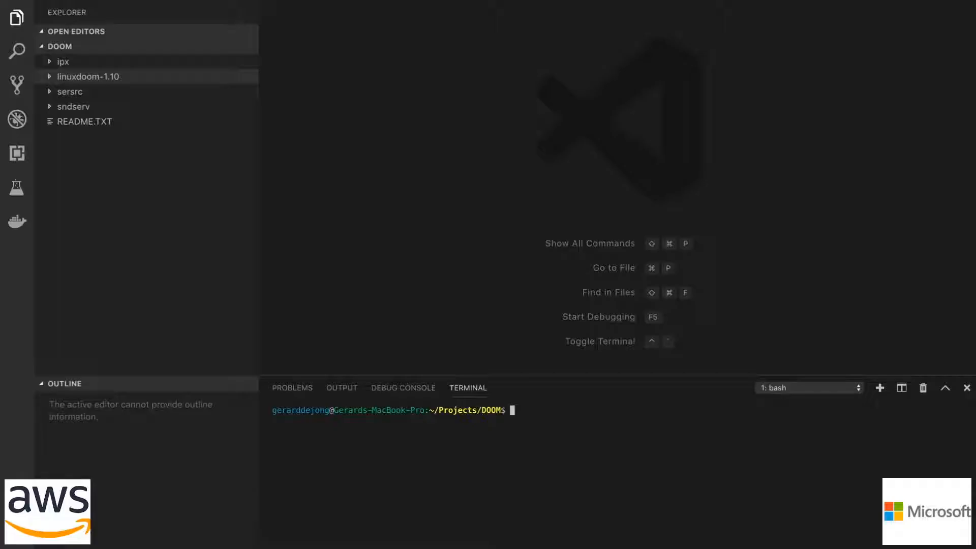
Expand the linuxdoom-1.10 folder in the Explorer and show its Makefile in the editor
click(87, 76)
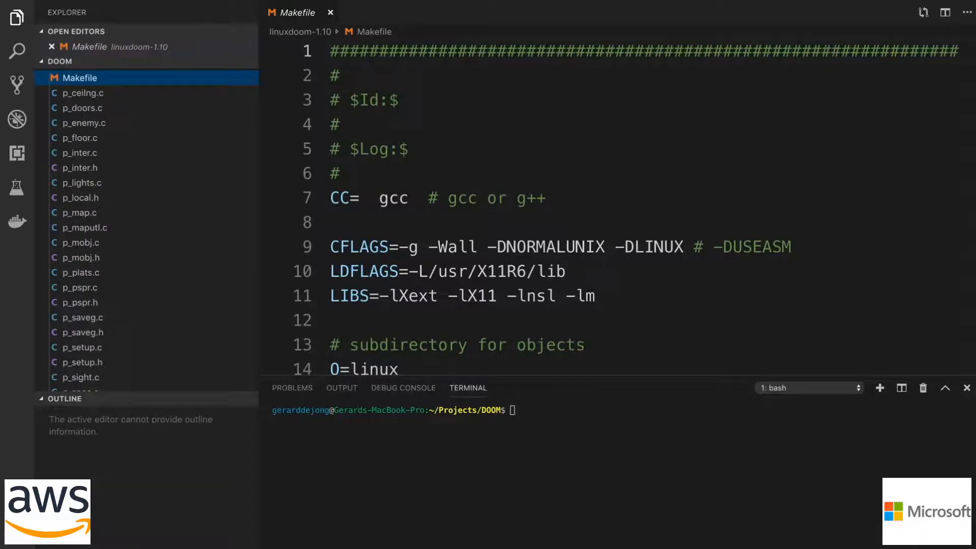
click(81, 224)
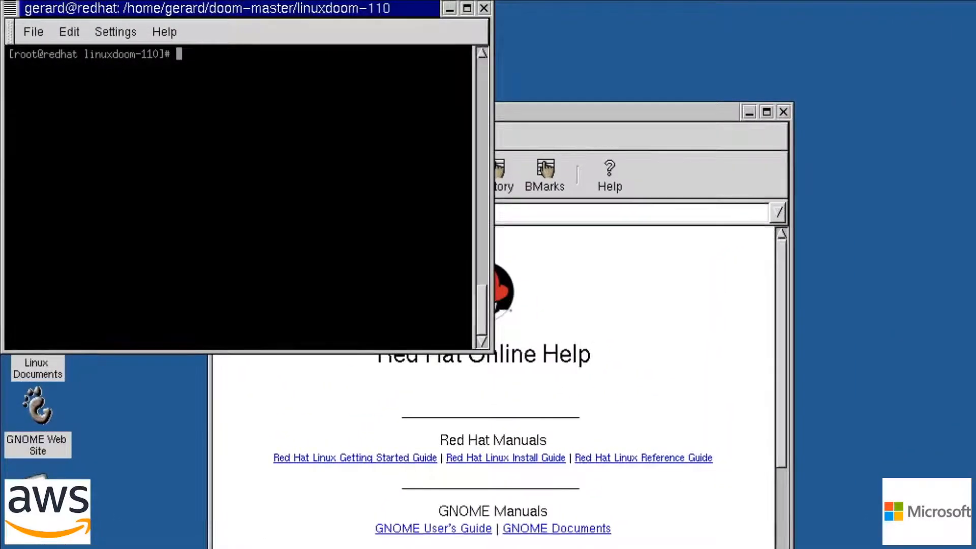
List the contents of the linux output folder before building
text(ls)
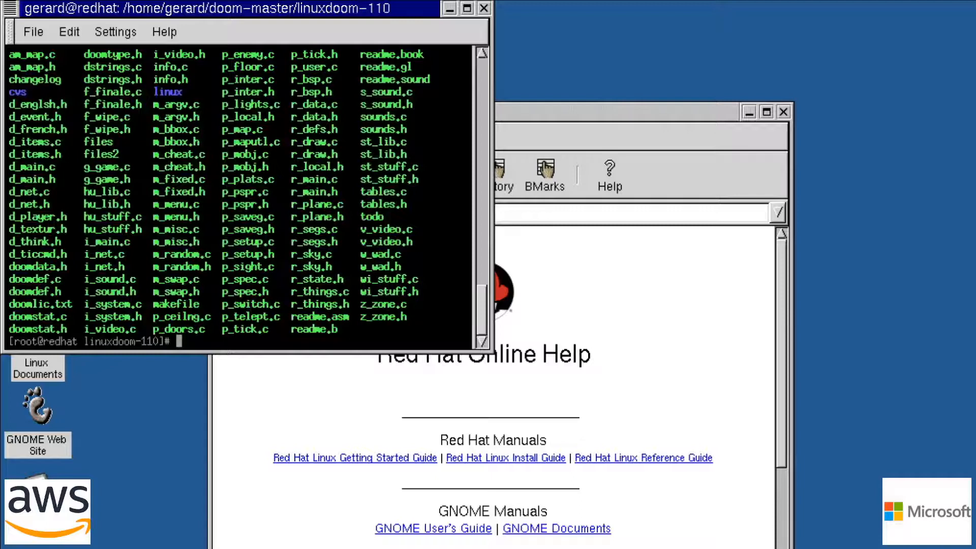
text(ls l)
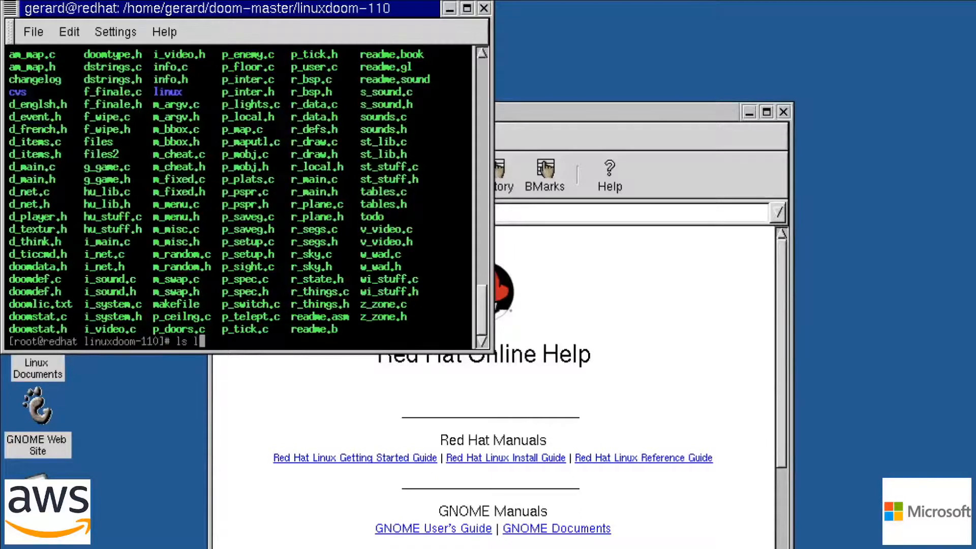
key(Return)
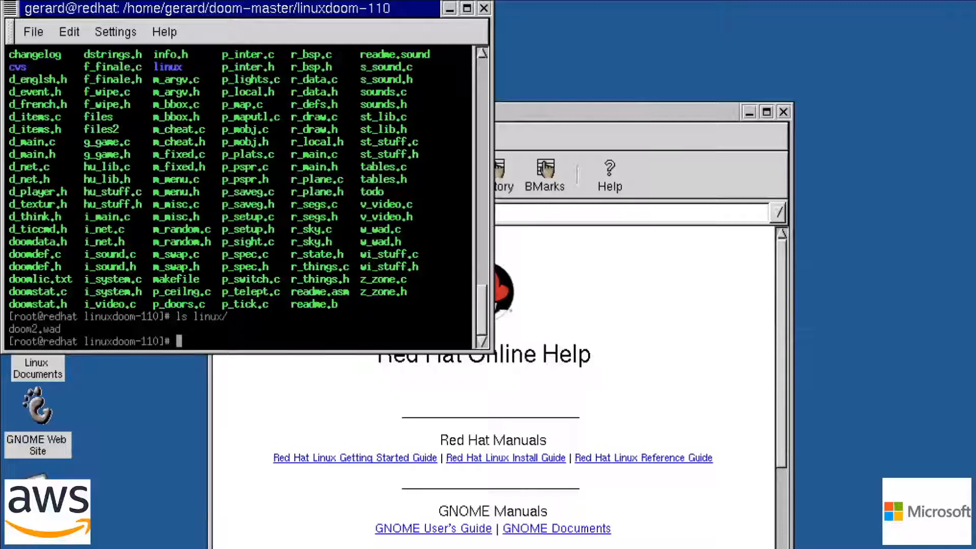
Compile Doom with make, then move into the linux folder holding linuxxdoom
text(mak)
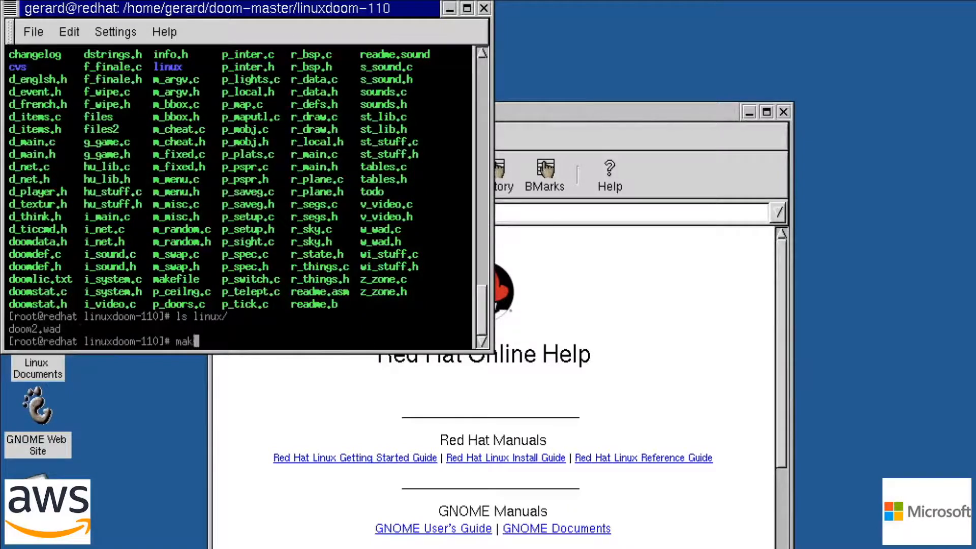
key(Return)
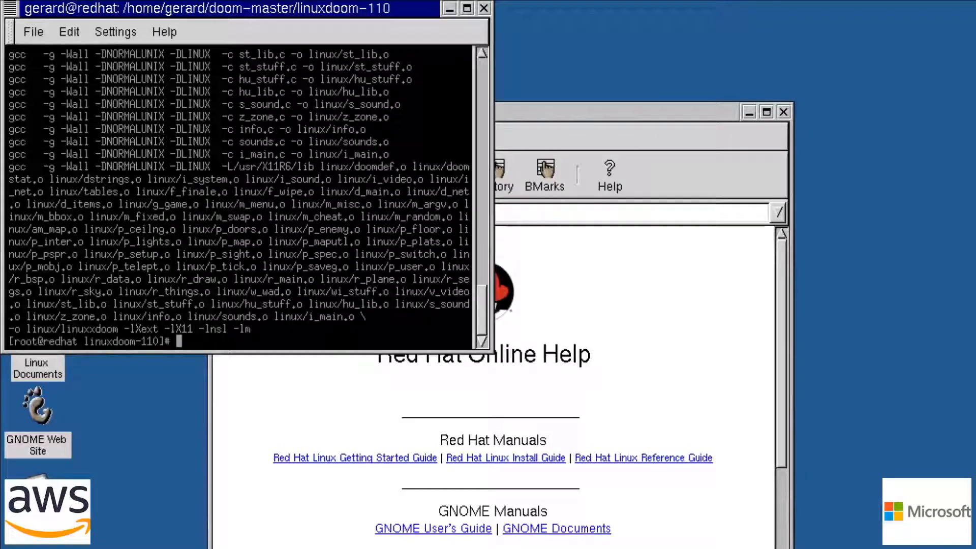
text(make)
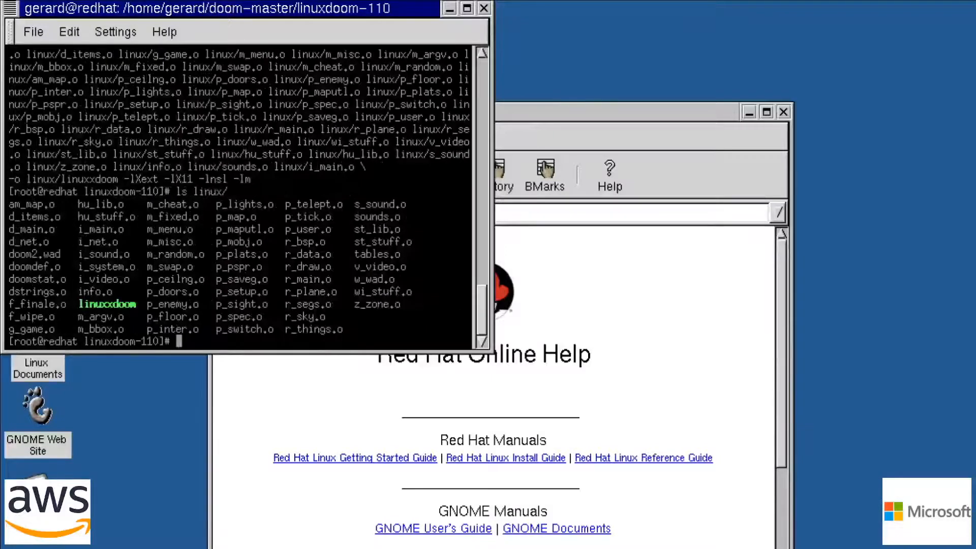
text(cd linux/)
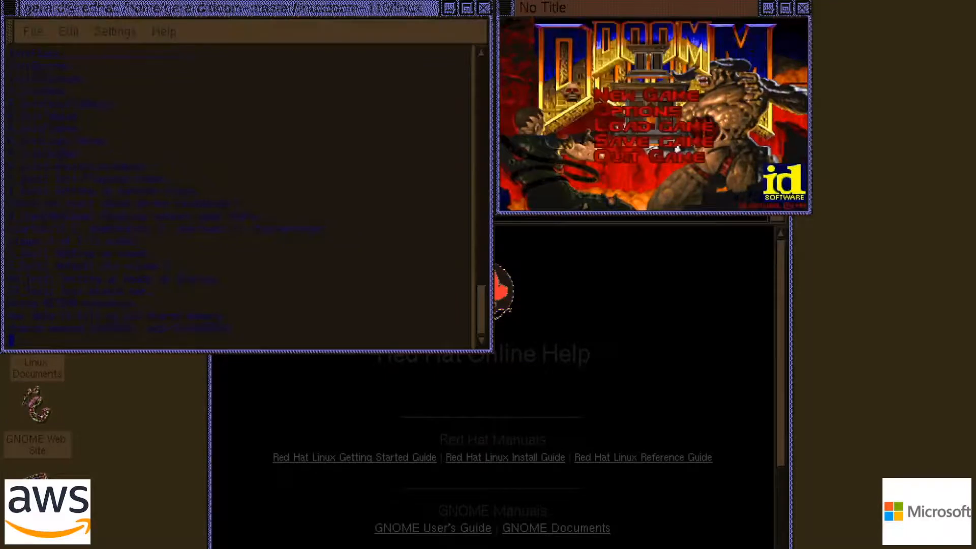
Focus the newly launched linuxxdoom game window showing the title menu
click(649, 96)
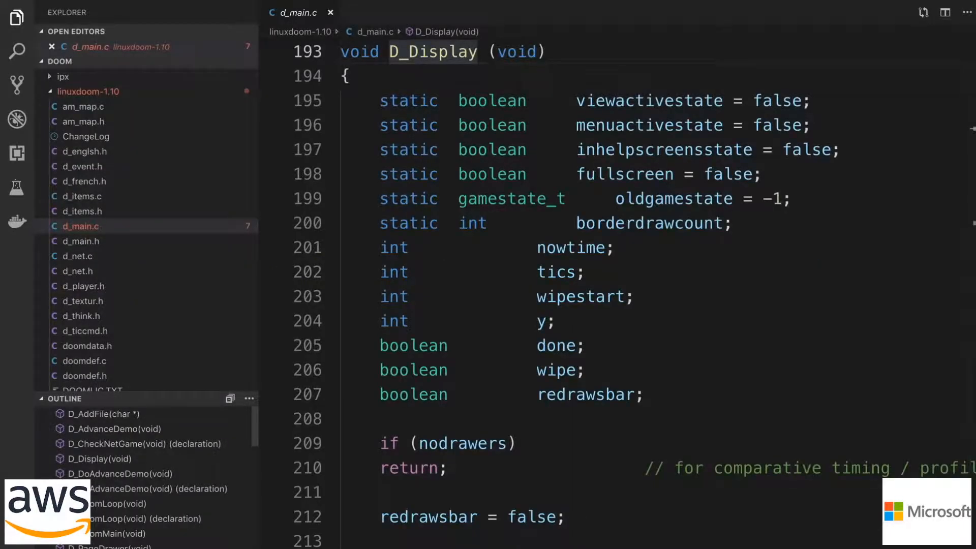
Scroll d_main.c down to the D_Display function around line 193
scroll(down, 3)
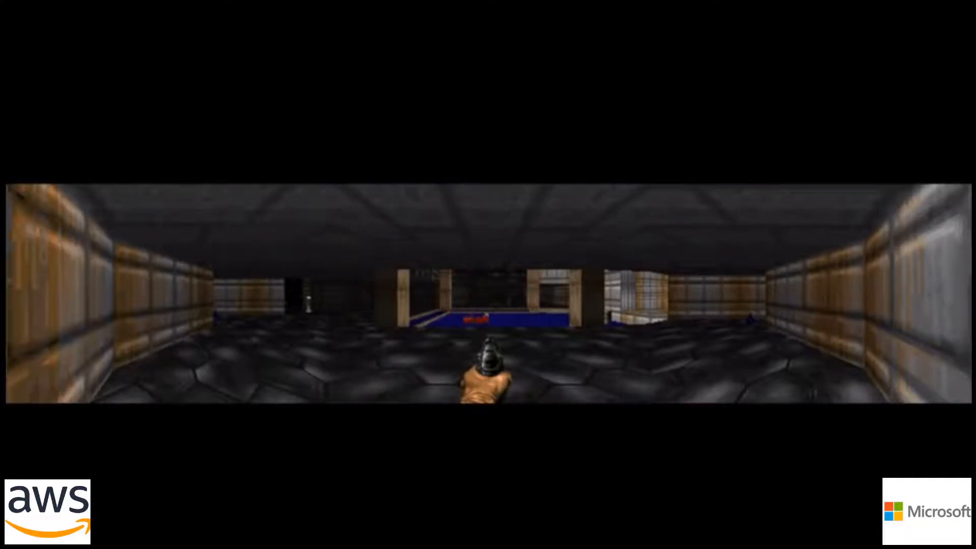
Move forward down the dark hallway toward the blue-floored area
key(w)
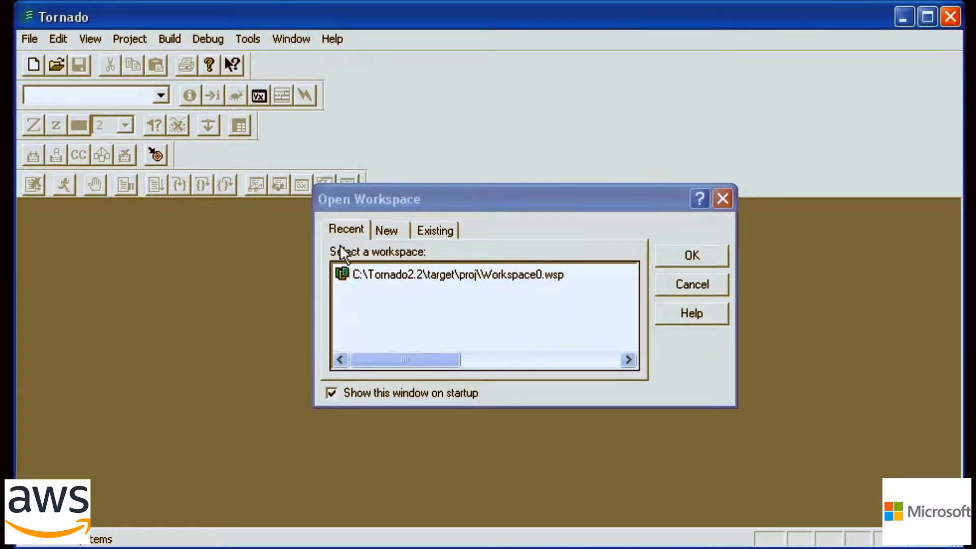
Launch VxSim from the VXWorksDoom project using the custom-built simulator image
click(386, 230)
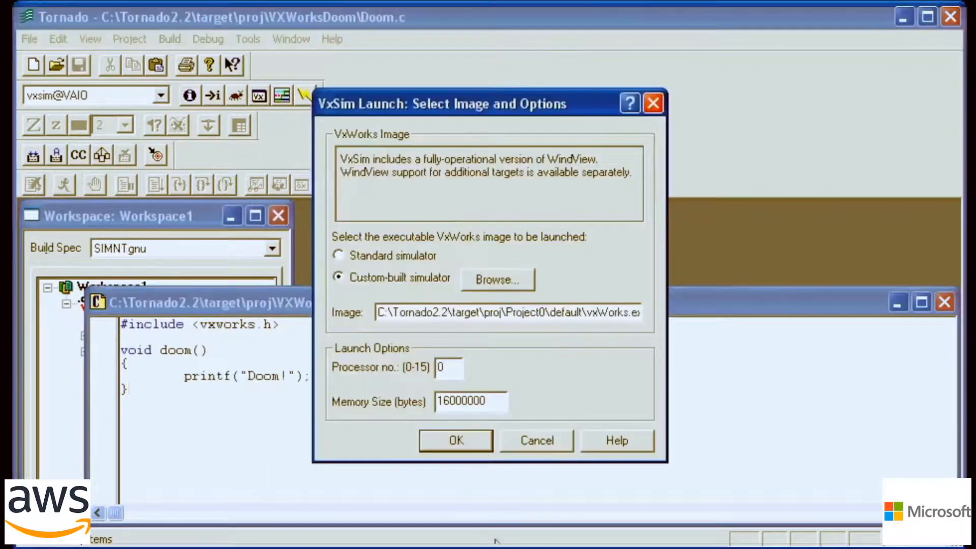
click(455, 440)
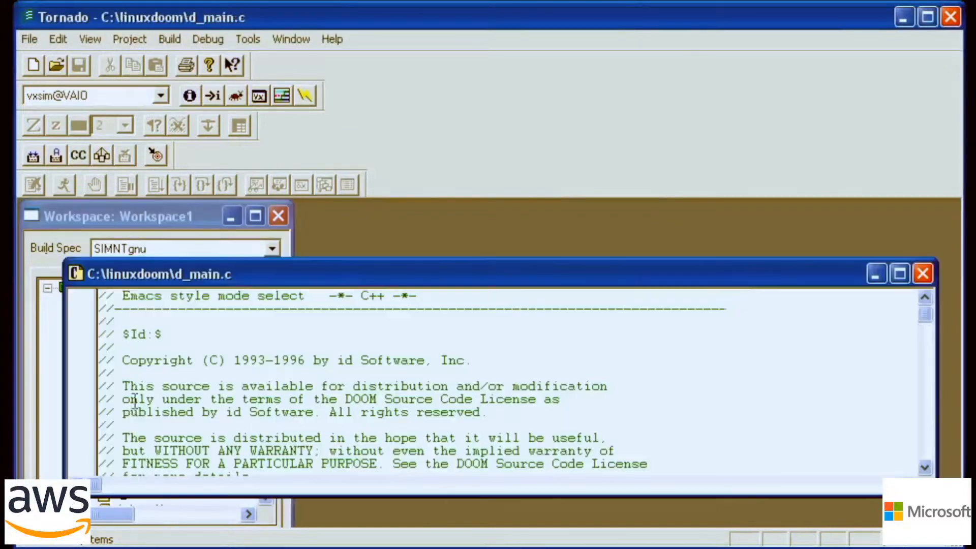
Build the Doom source for VxWorks, confirming the Dependencies dialog with OK
scroll(down, 3)
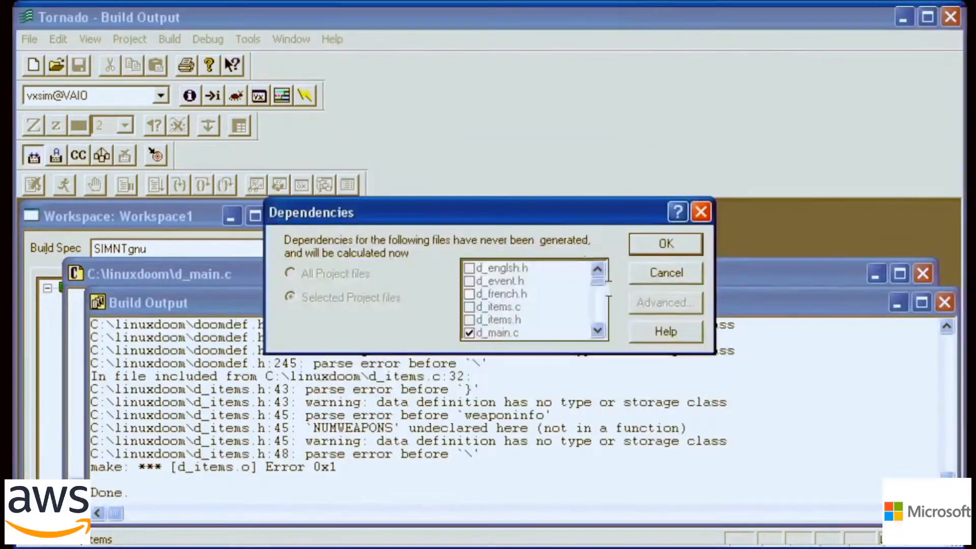
click(663, 243)
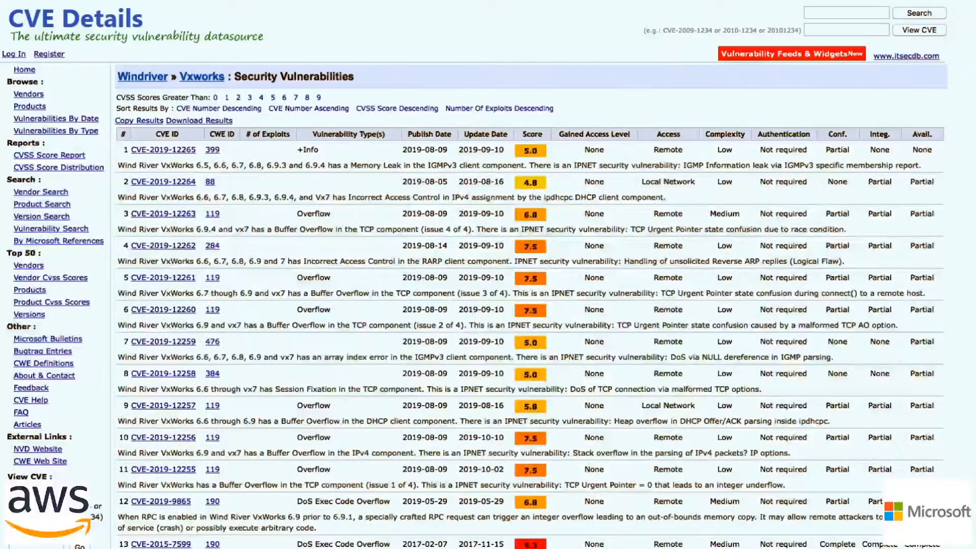
Navigate to the Windriver Vxworks Security Vulnerabilities listing on CVE Details
click(200, 76)
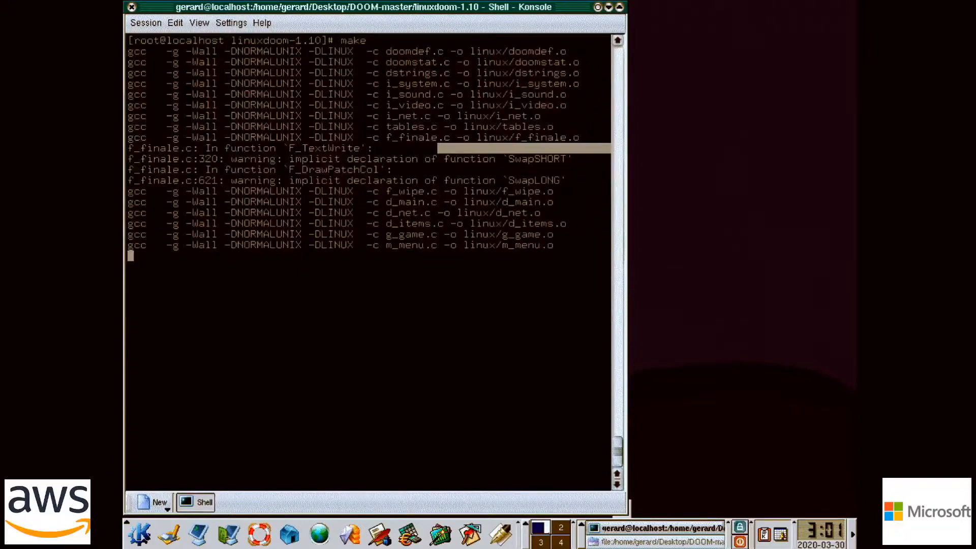
Move into the linux/ build folder and launch the freshly built ./linuxxdoom
scroll(down, 3)
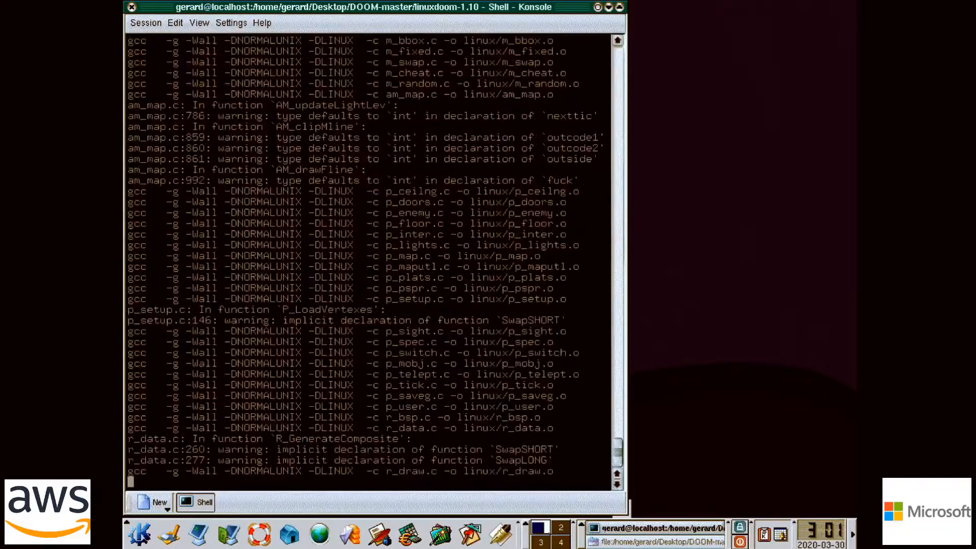
scroll(down, 3)
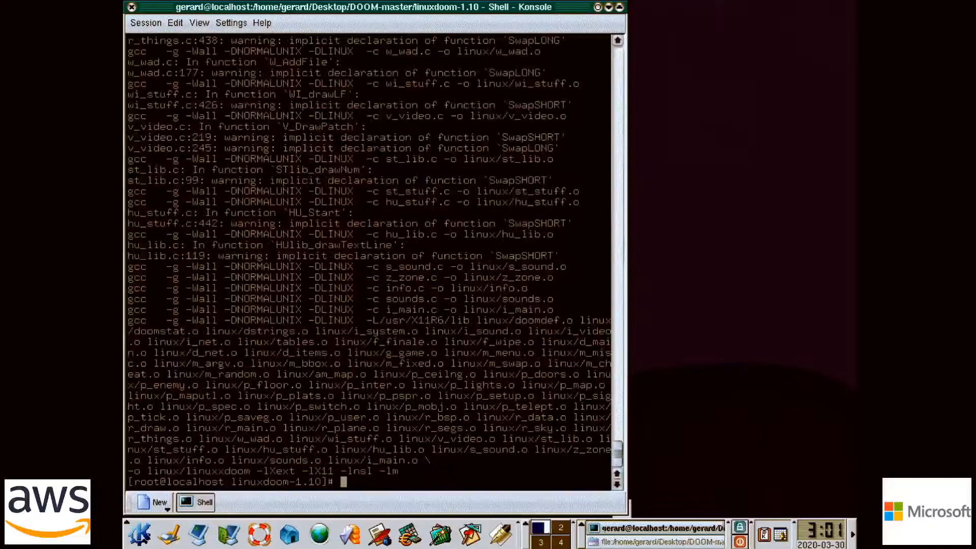
text(cd linux/)
text(ls)
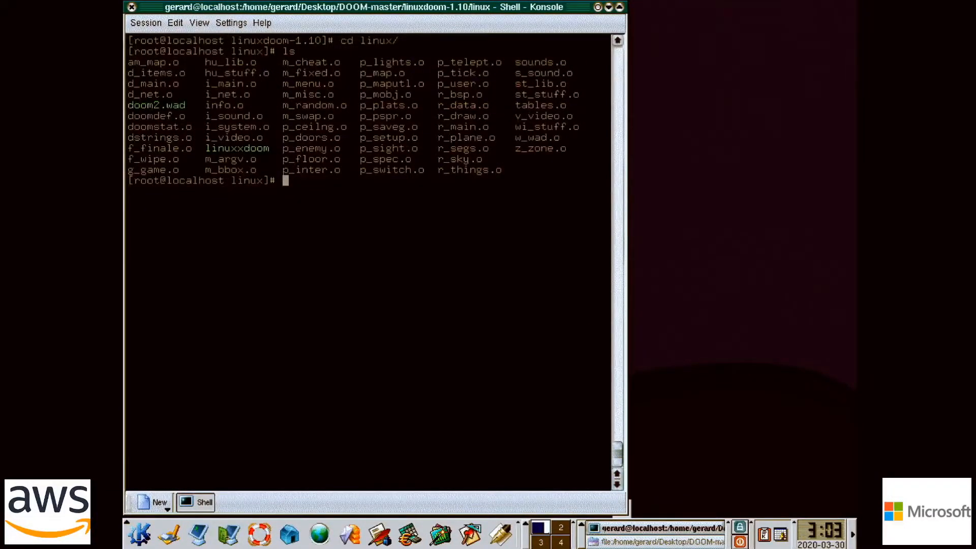
text(./linuxxdoom)
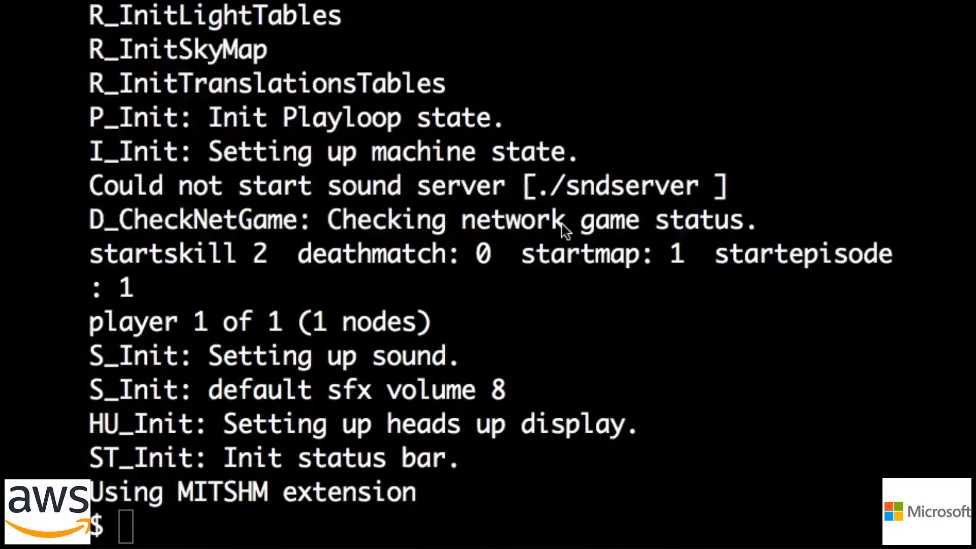
Begin a new ./linuxxdoom -re command to relaunch Doom with recording
text(./linuxxdoom -re)
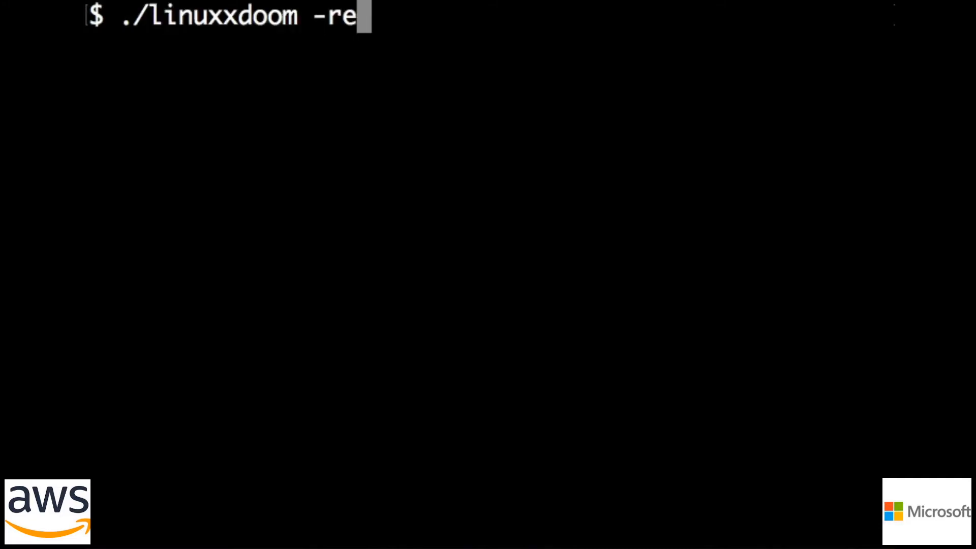
Run Doom with -record mydemo, then grep the listing to confirm mydemo.lmp (1.7K) exists
text(cord mydem)
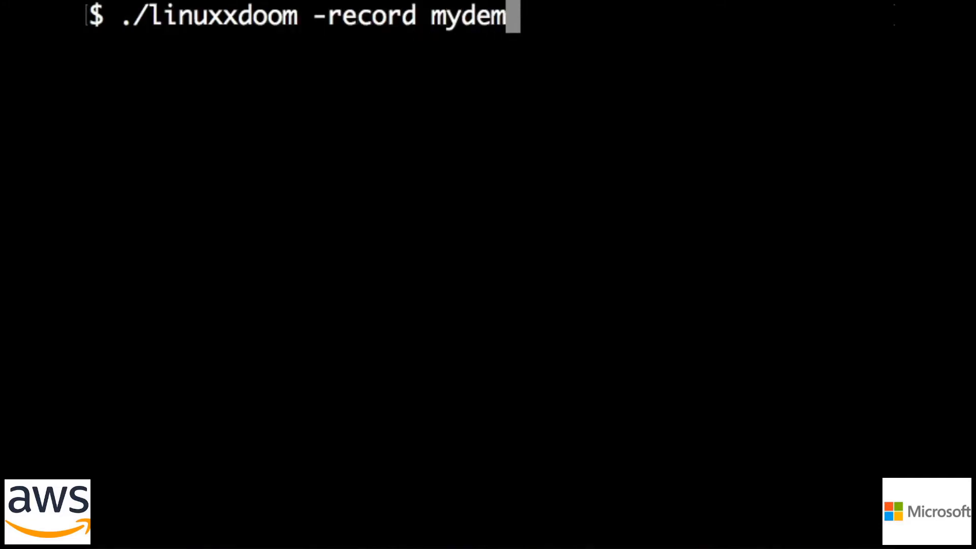
key(Return)
text(ls -l)
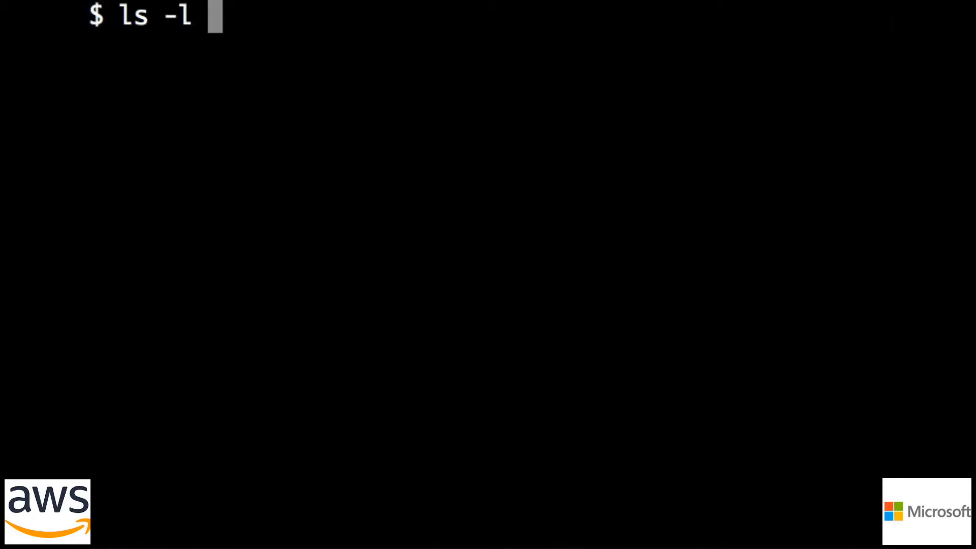
text(| grep mydemo)
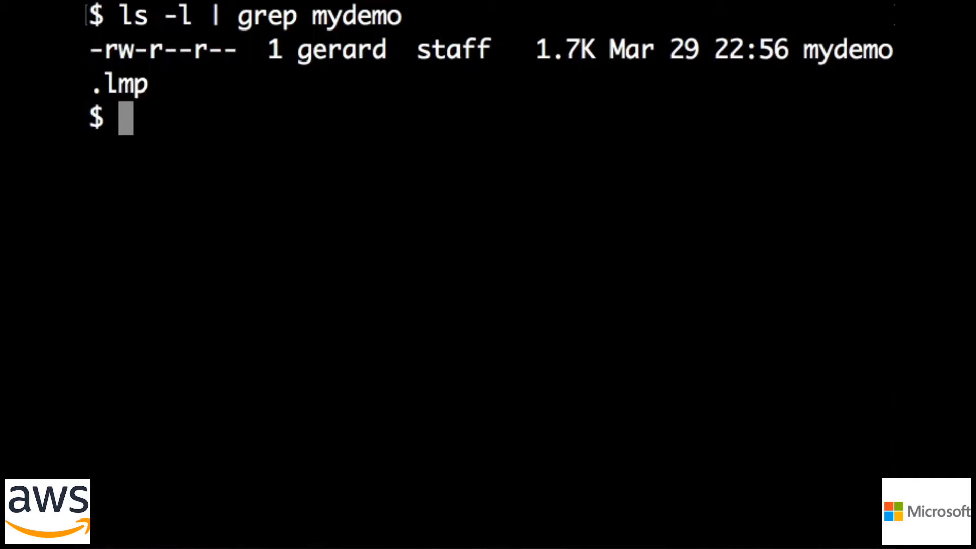
text(./linuxxdoom)
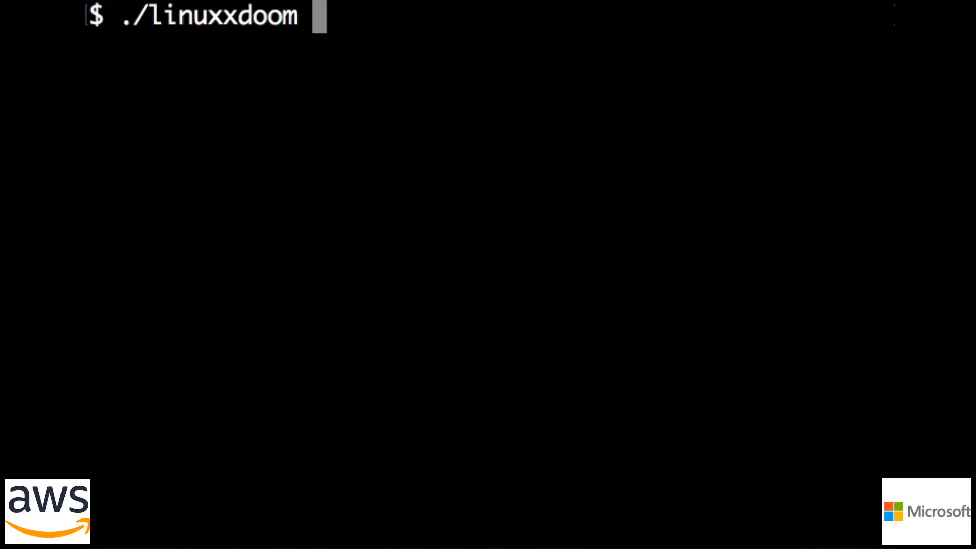
Replay the recording with ./linuxxdoom -playdemo mydemo.lmp
text(-playdemo mydemo.lmp)
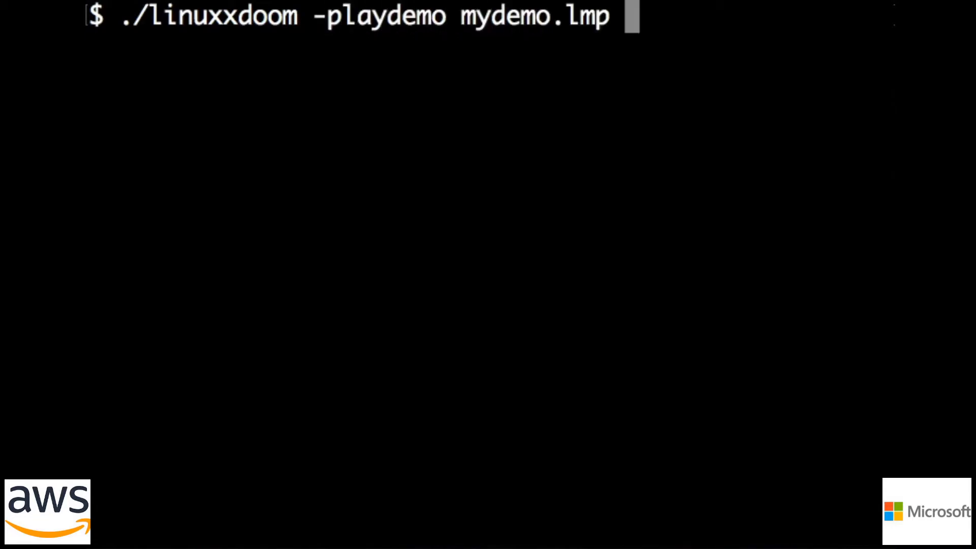
key(Return)
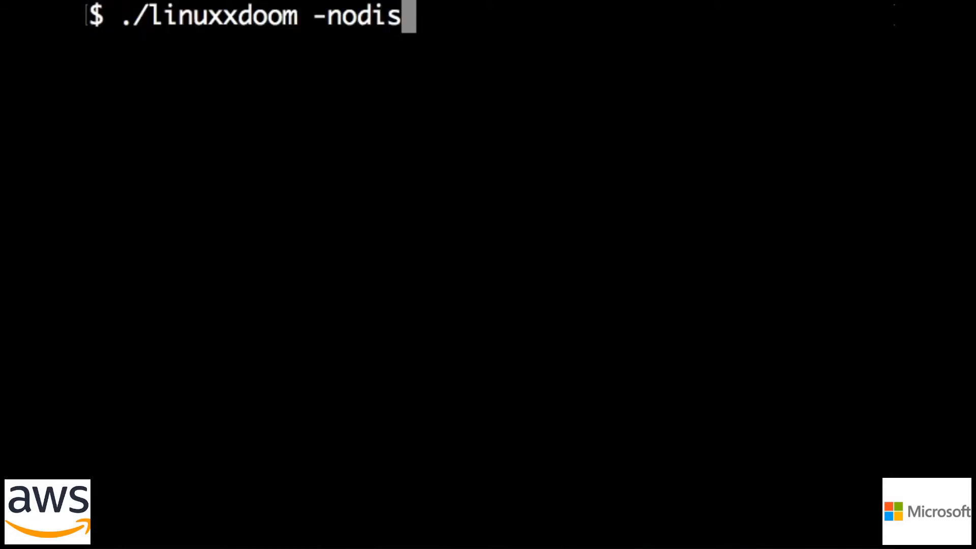
Run ./linuxxdoom -nodisplay -playdemo to play the demo headless, printing its startup log
text(play)
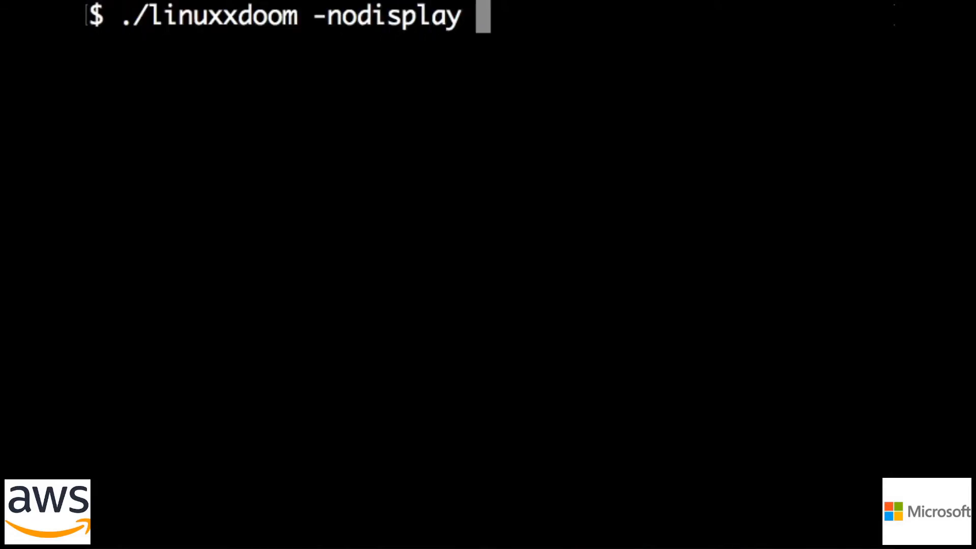
text(-playdemo)
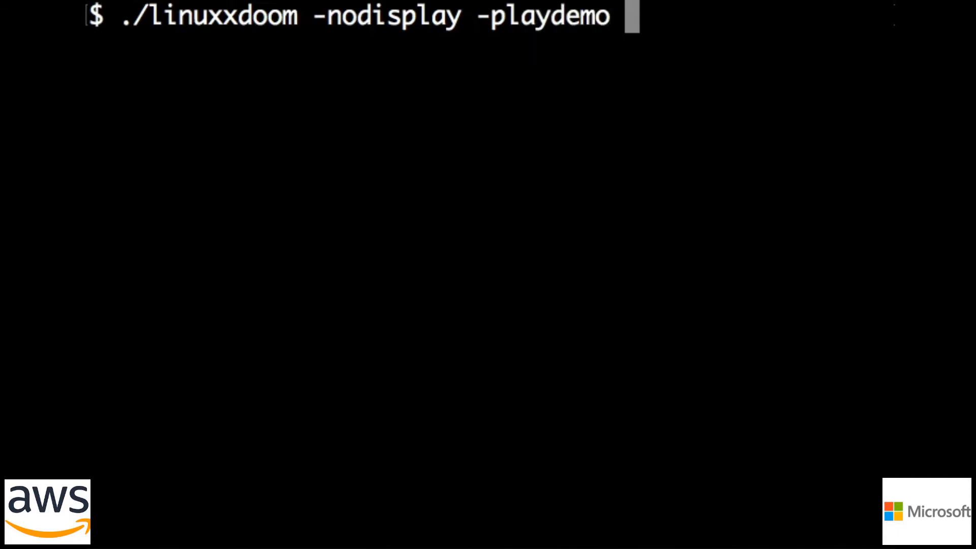
key(Return)
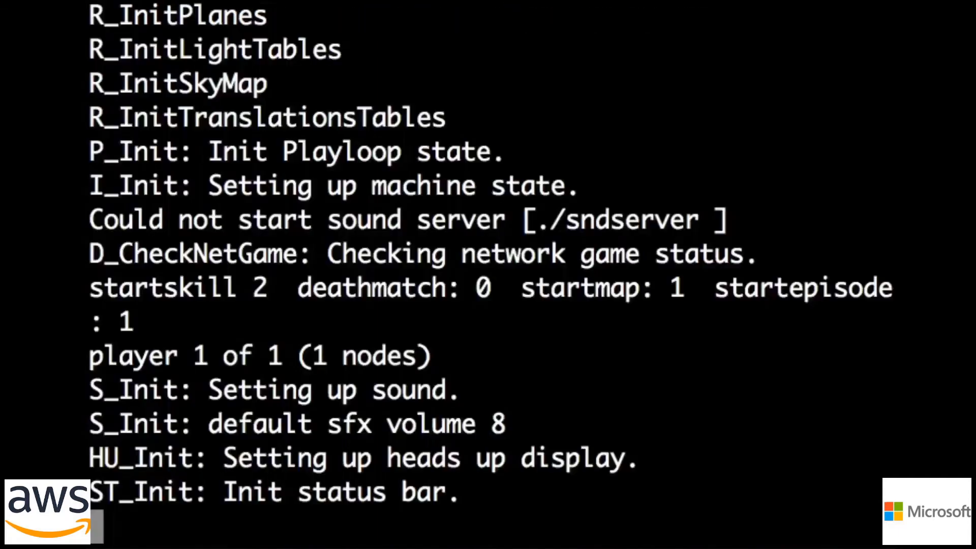